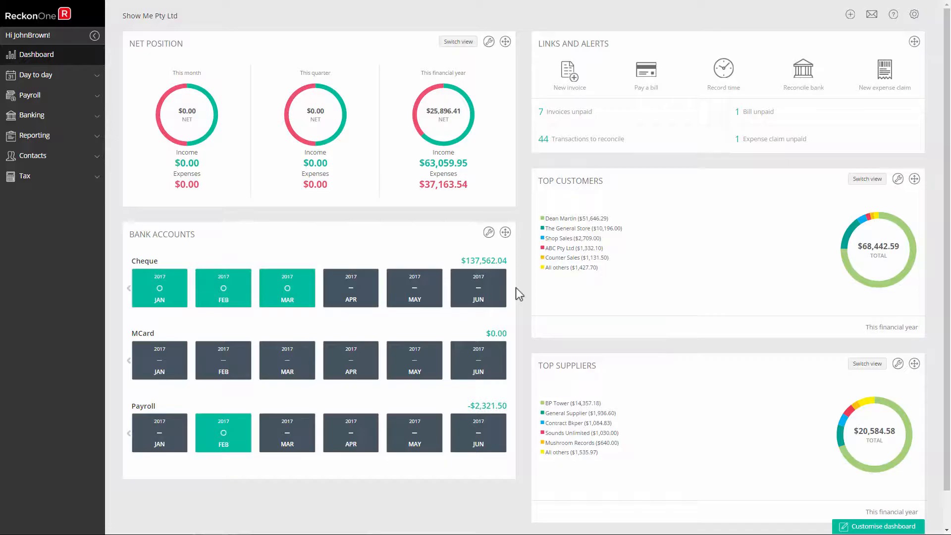
{"action": "mouse_move", "coordinate": [521, 295]}
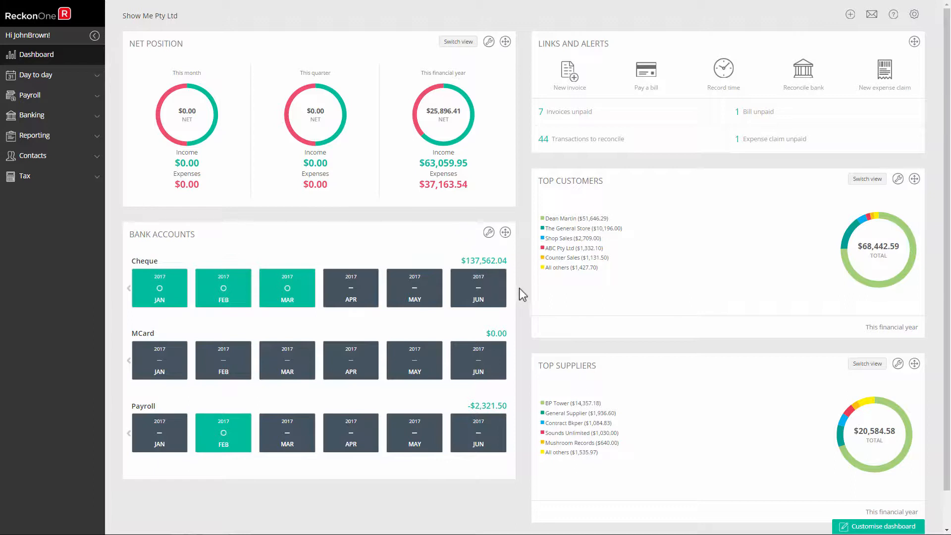
{"action": "mouse_move", "coordinate": [524, 293]}
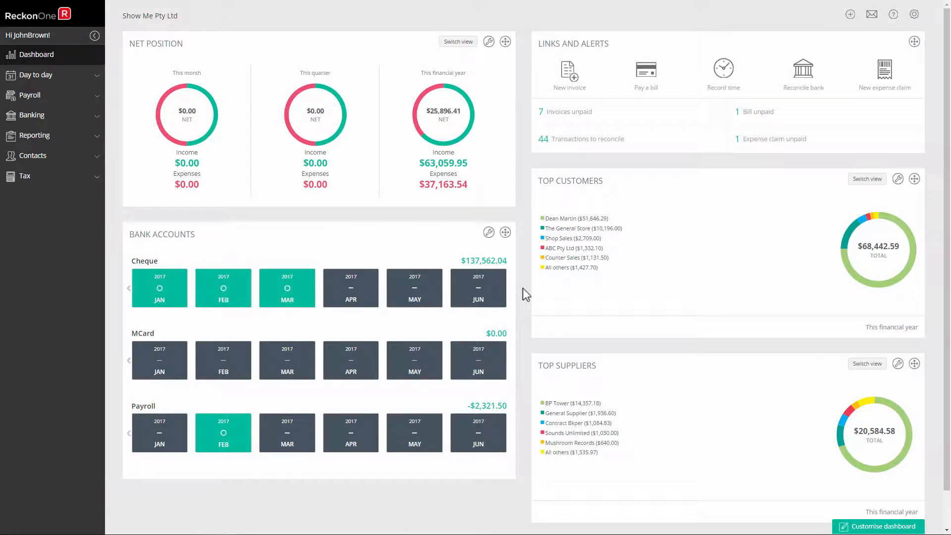
{"action": "mouse_move", "coordinate": [43, 97]}
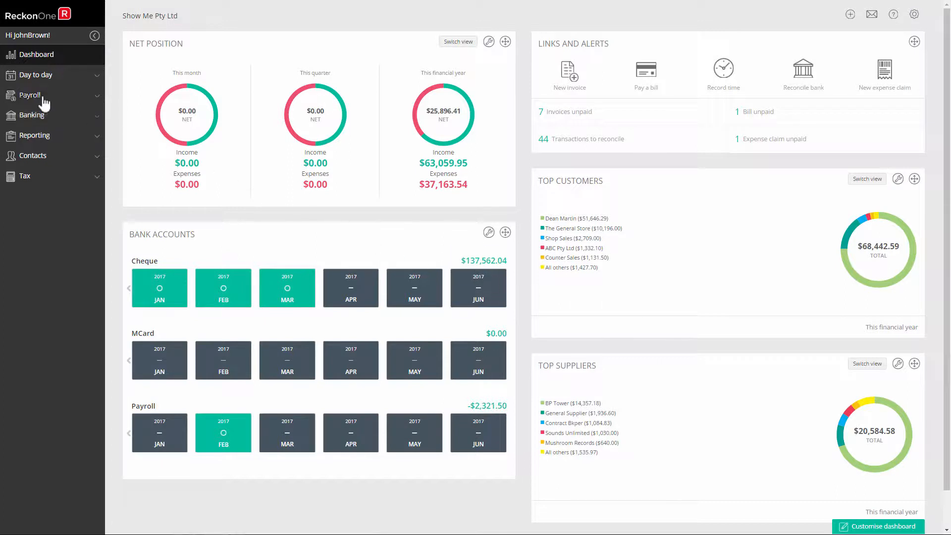
Go to Banking > Bank connections to see all connected feeds and their statuses
{"action": "left_click", "coordinate": [31, 114]}
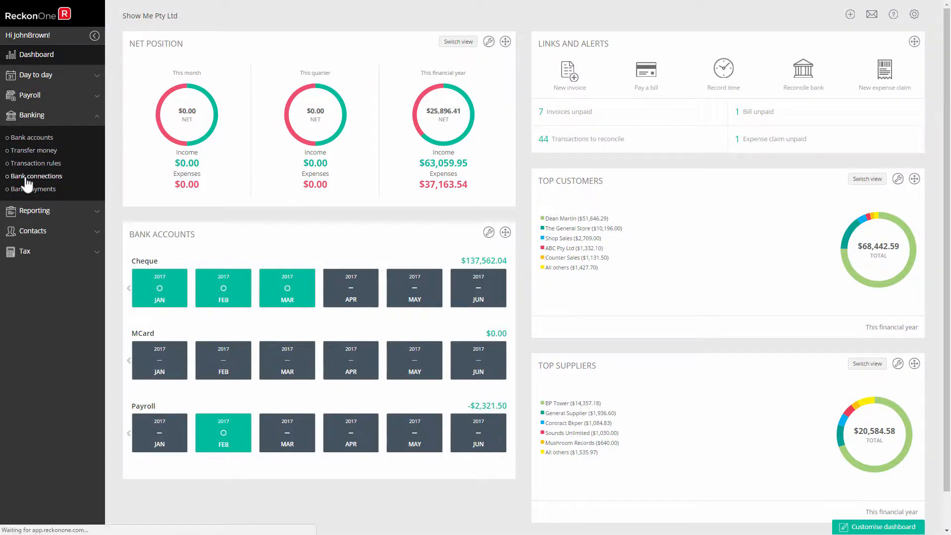
{"action": "left_click", "coordinate": [37, 176]}
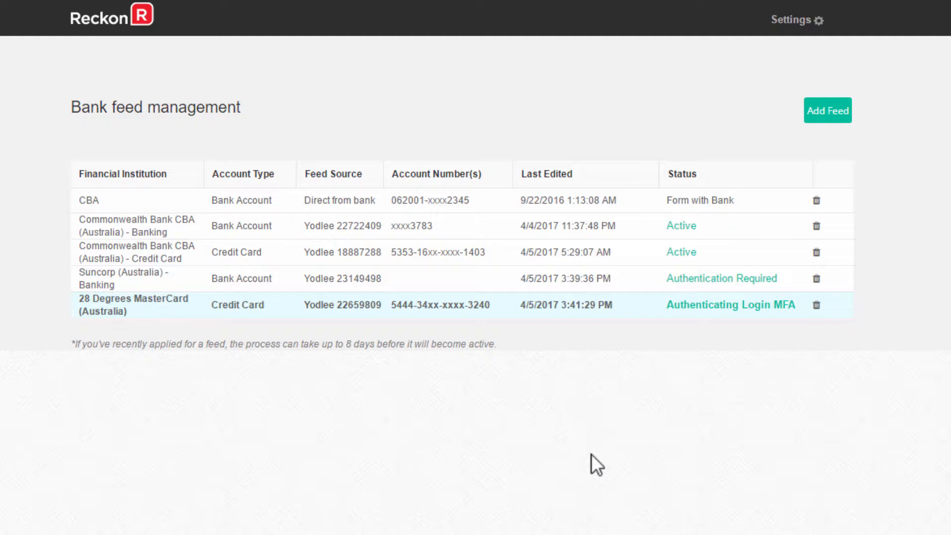
{"action": "mouse_move", "coordinate": [710, 394]}
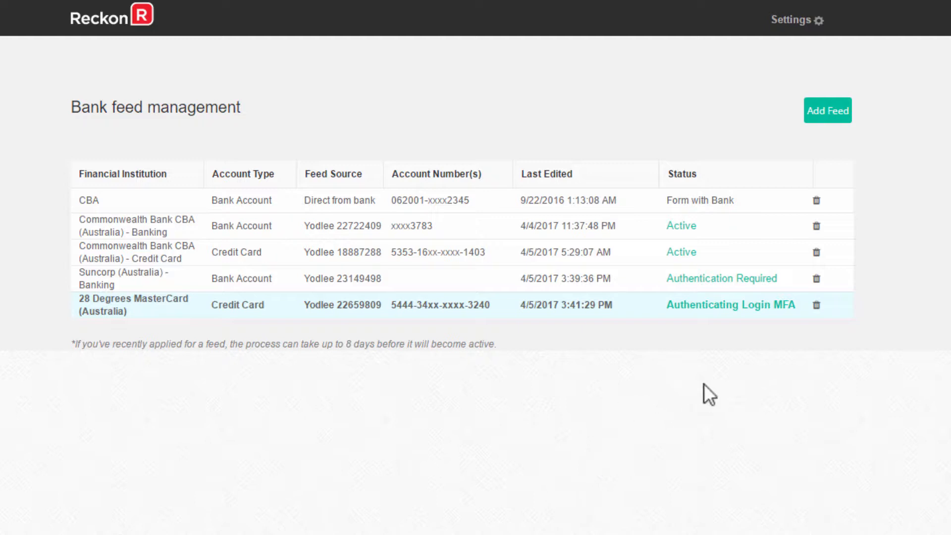
{"action": "left_click", "coordinate": [721, 278]}
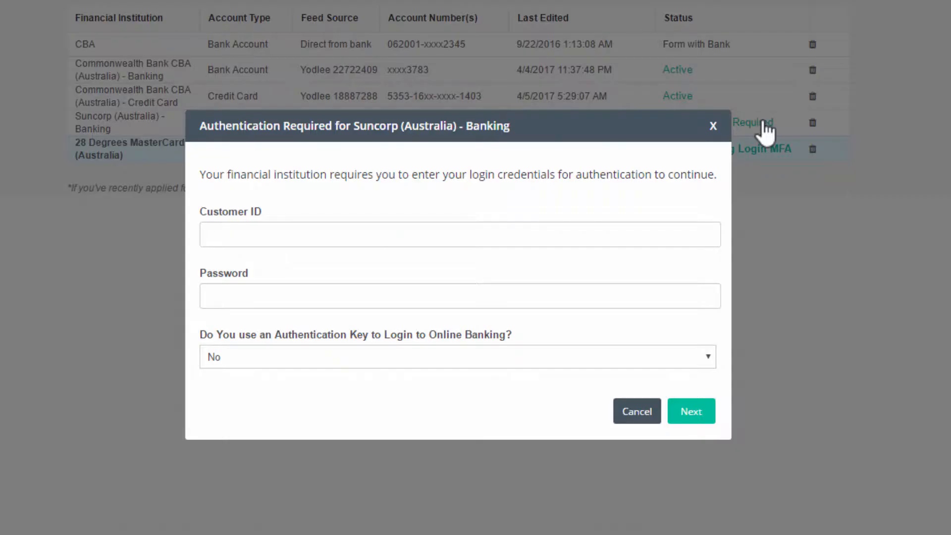
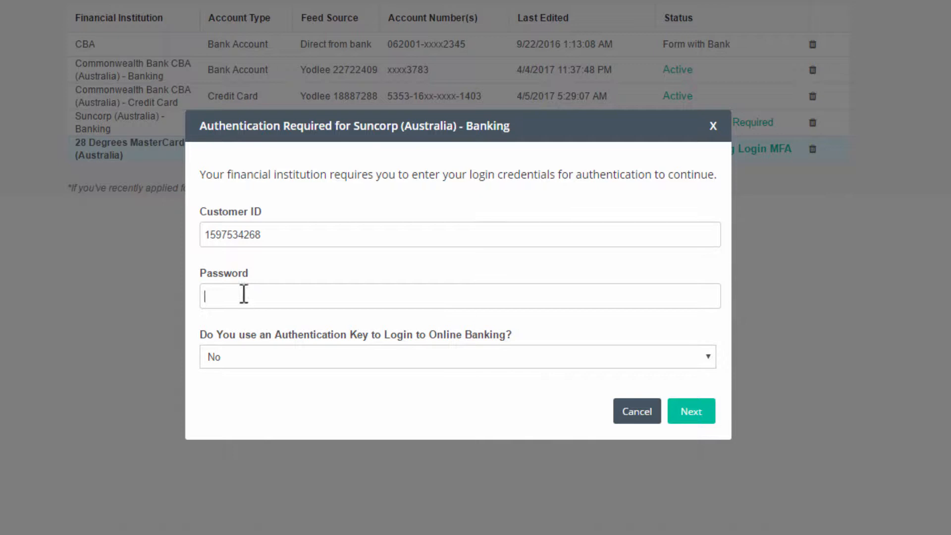
{"action": "type", "text": "password"}
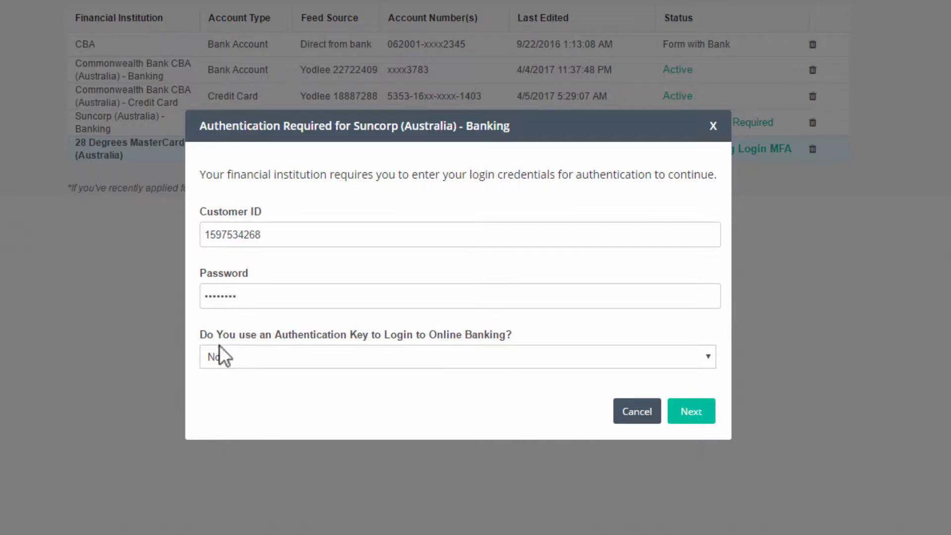
{"action": "mouse_move", "coordinate": [665, 381]}
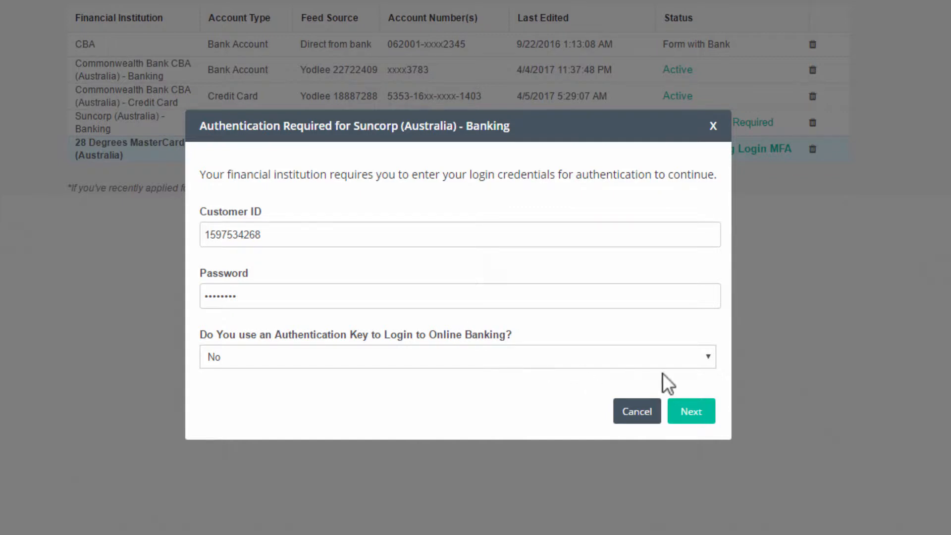
{"action": "left_click", "coordinate": [458, 356]}
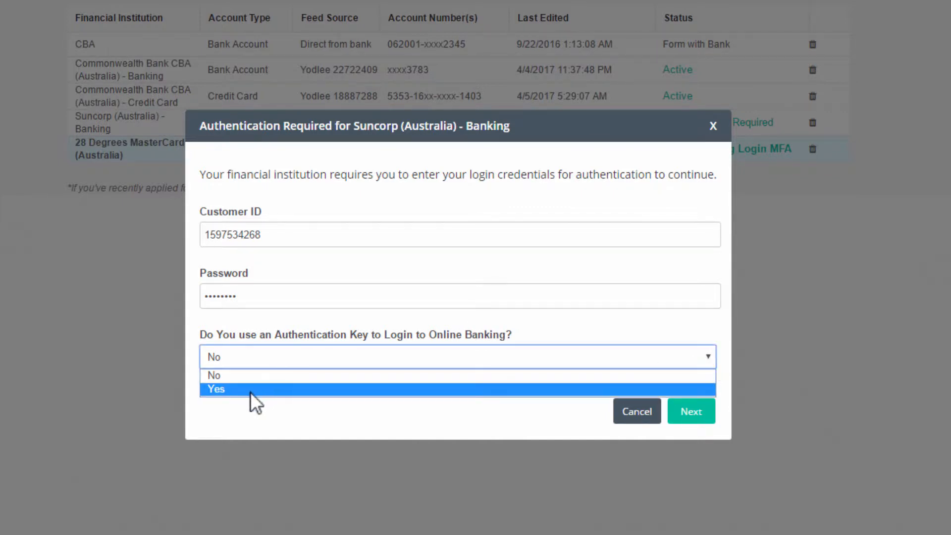
{"action": "left_click", "coordinate": [216, 388]}
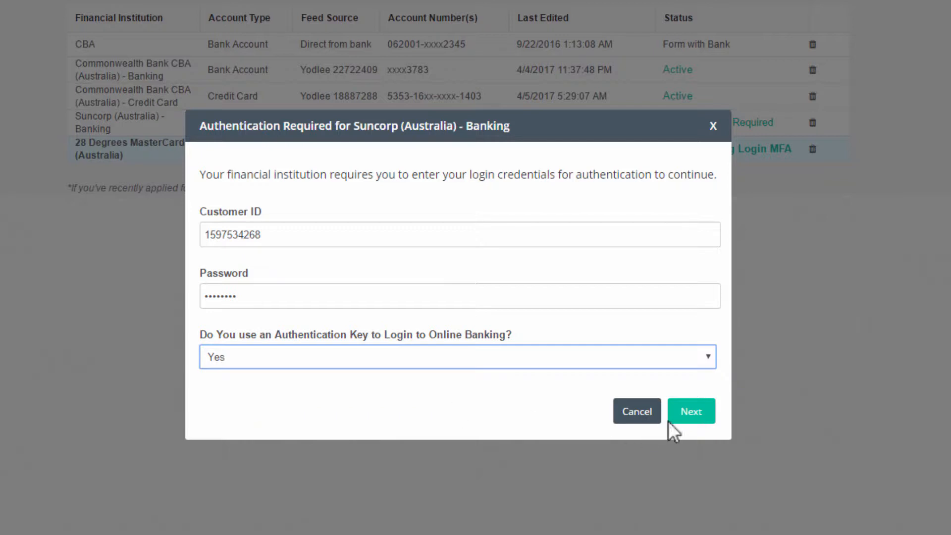
{"action": "left_click", "coordinate": [691, 411]}
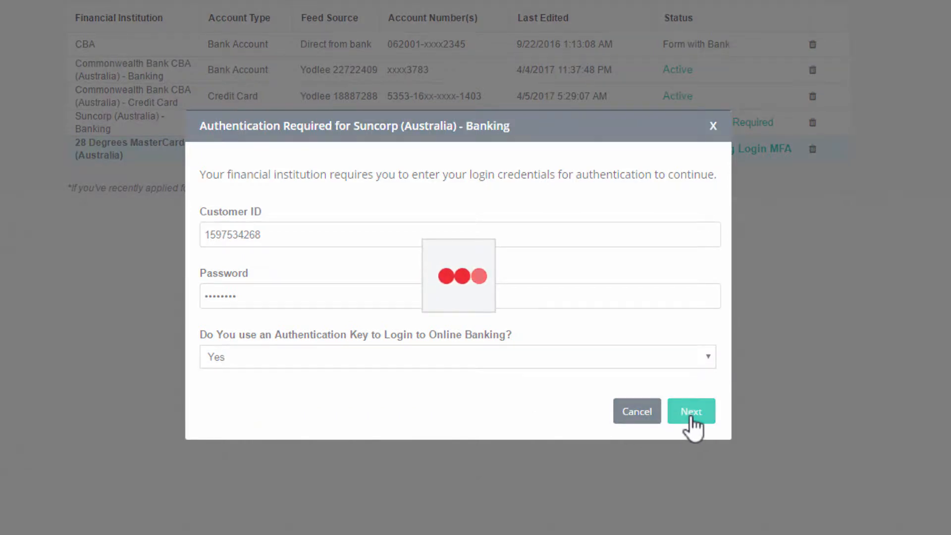
{"action": "left_click", "coordinate": [691, 411]}
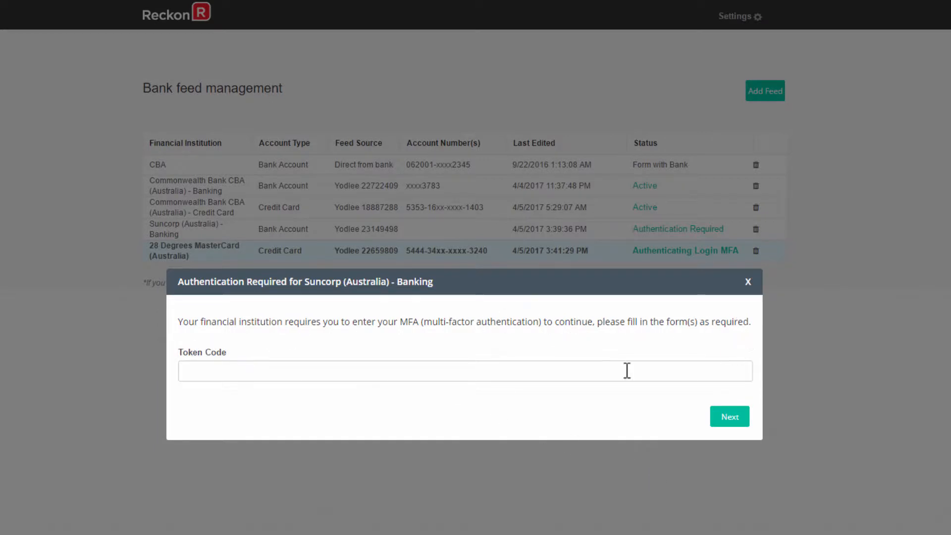
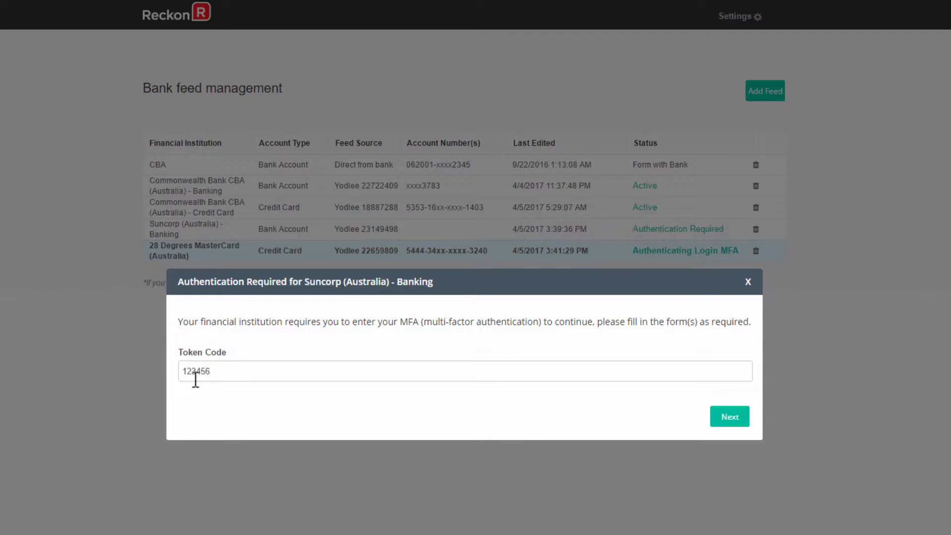
{"action": "left_click", "coordinate": [729, 417]}
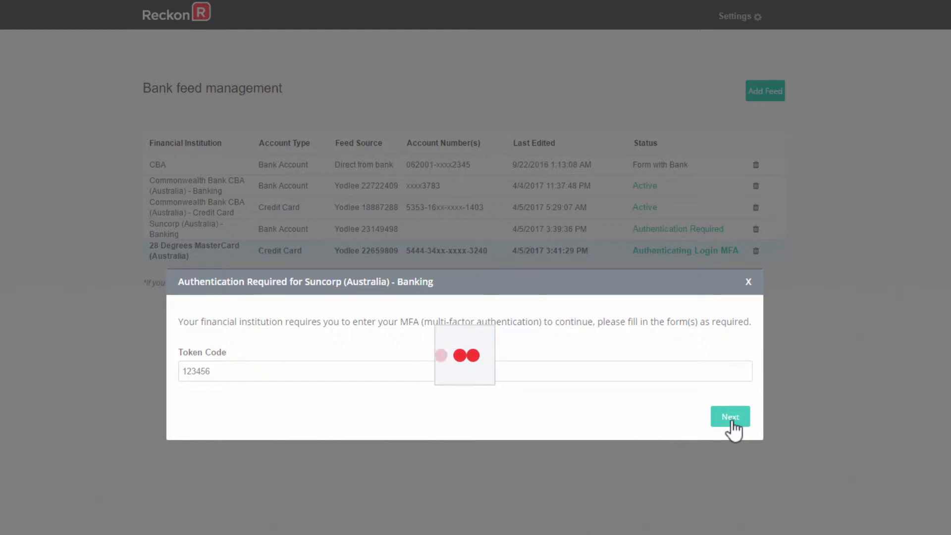
{"action": "left_click", "coordinate": [729, 417]}
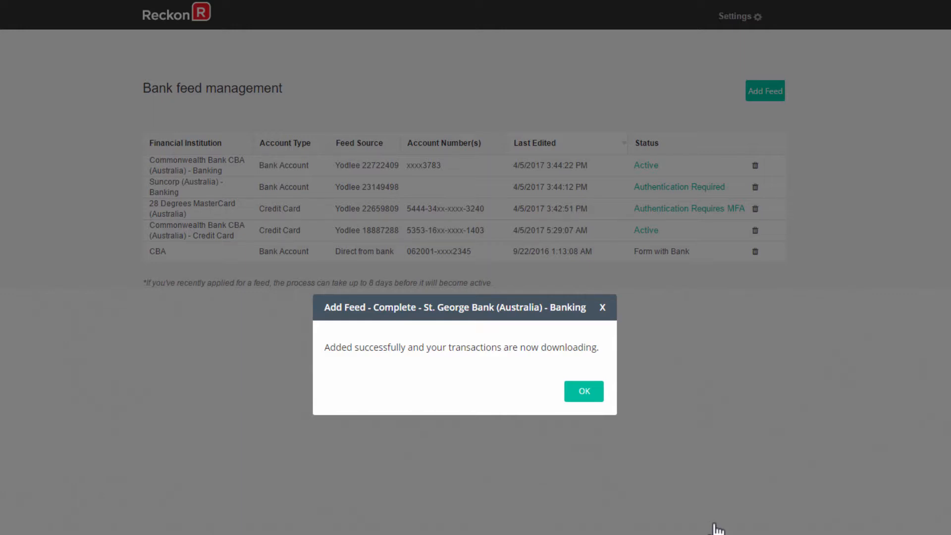
{"action": "mouse_move", "coordinate": [718, 527]}
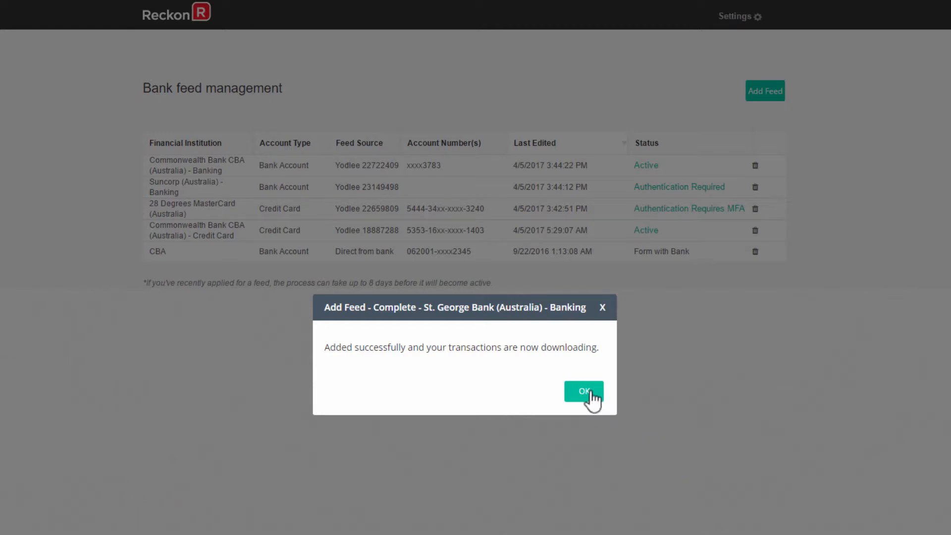
Acknowledge the feed-added confirmation with OK, returning to the dashboard
{"action": "left_click", "coordinate": [583, 390]}
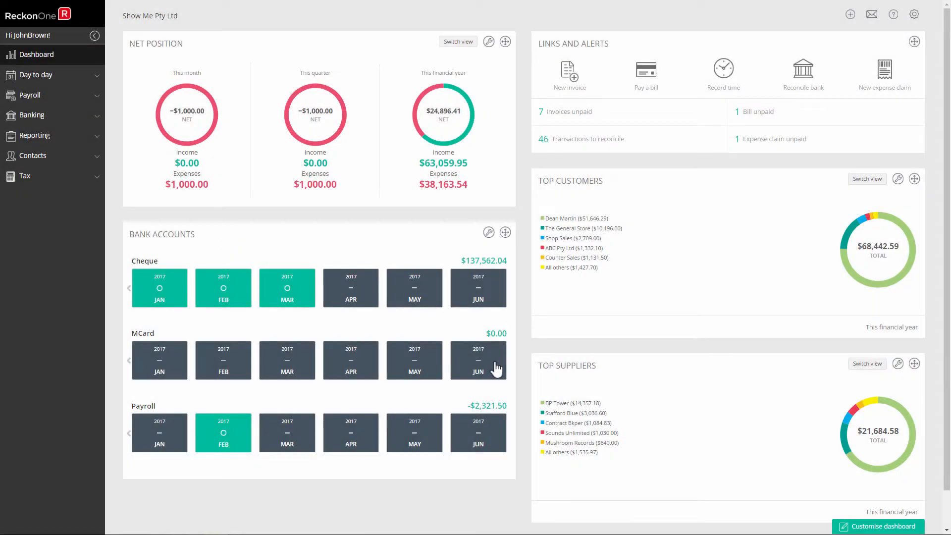
{"action": "mouse_move", "coordinate": [514, 356]}
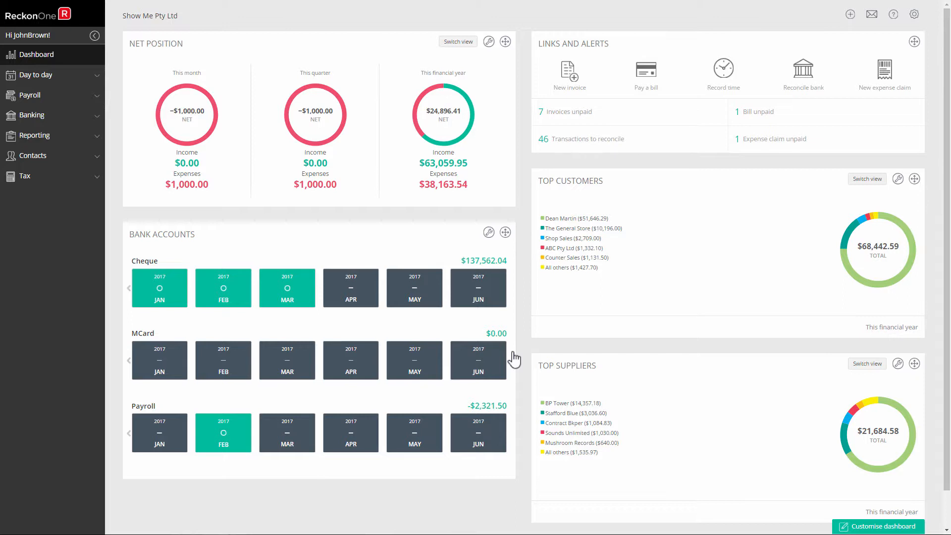
{"action": "mouse_move", "coordinate": [516, 358]}
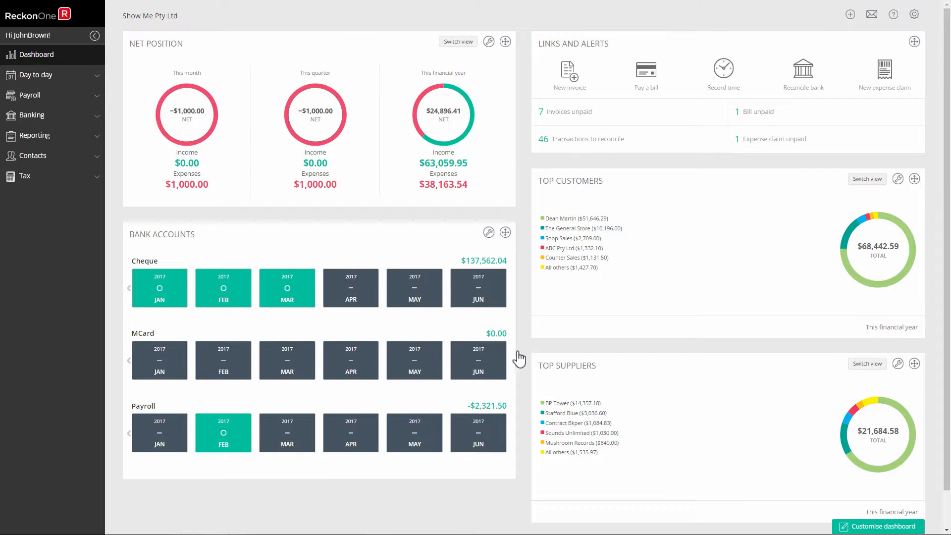
{"action": "mouse_move", "coordinate": [908, 34]}
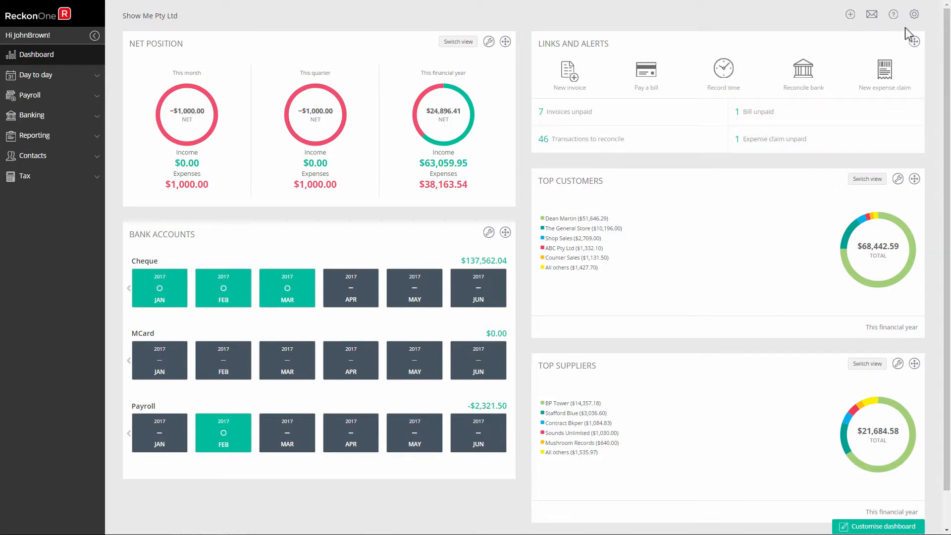
In Business settings, change 'BankData - retrieve last' from 60 to 20 days and save
{"action": "left_click", "coordinate": [914, 14]}
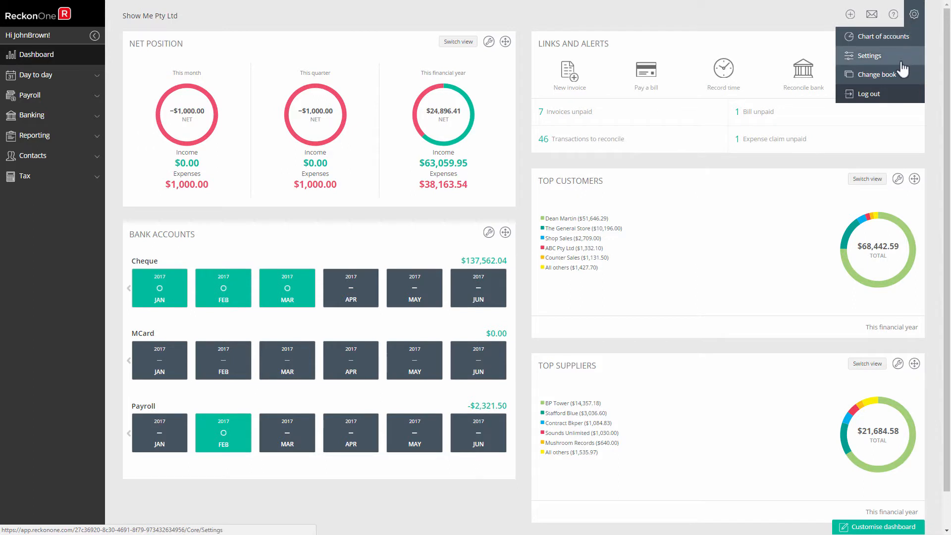
{"action": "left_click", "coordinate": [867, 55]}
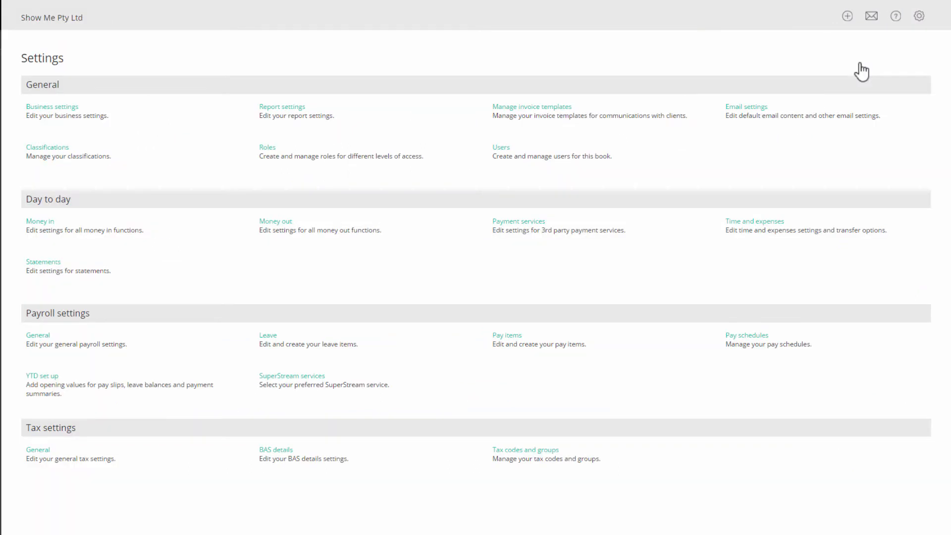
{"action": "mouse_move", "coordinate": [70, 93]}
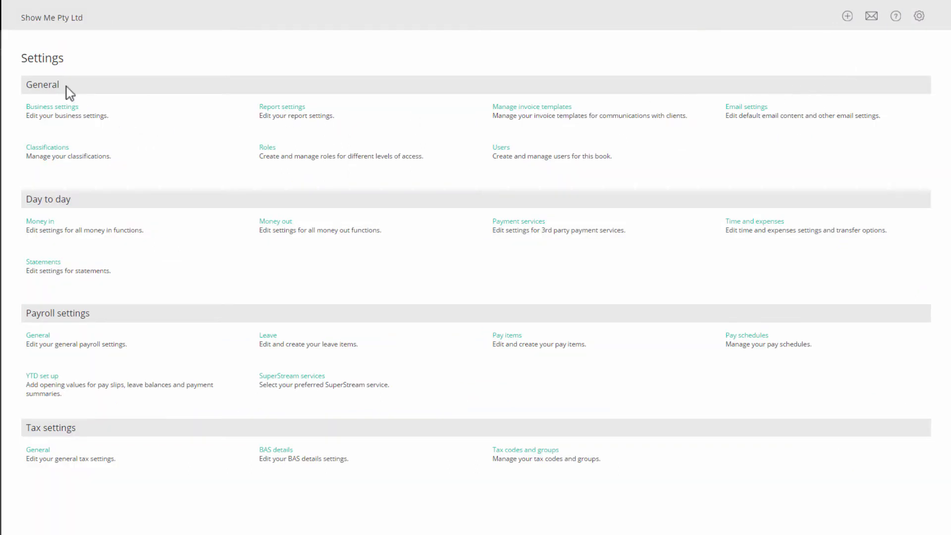
{"action": "left_click", "coordinate": [52, 107]}
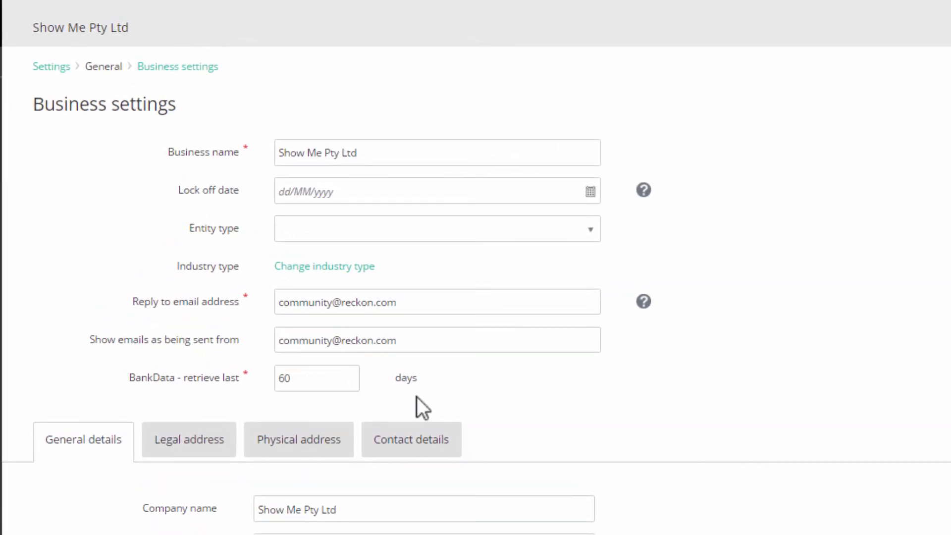
{"action": "left_click", "coordinate": [316, 378]}
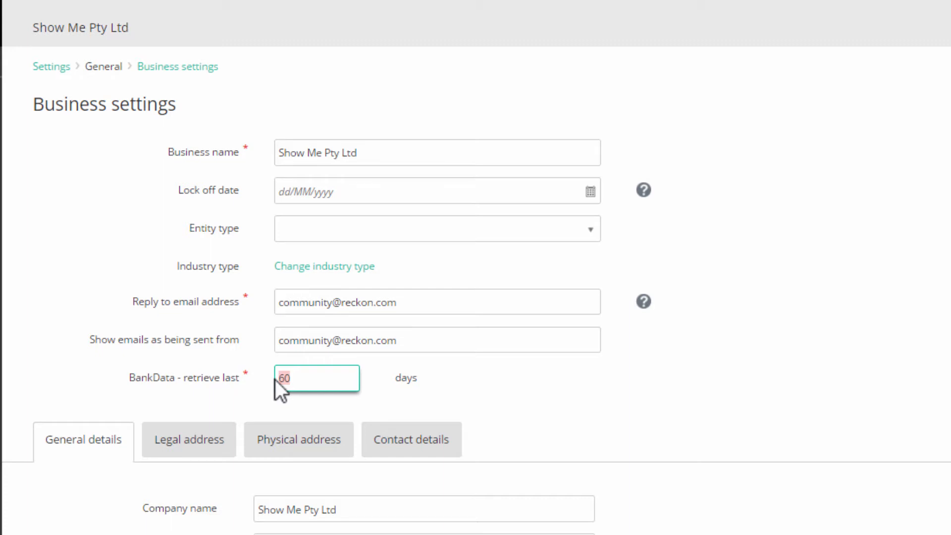
{"action": "type", "text": "20"}
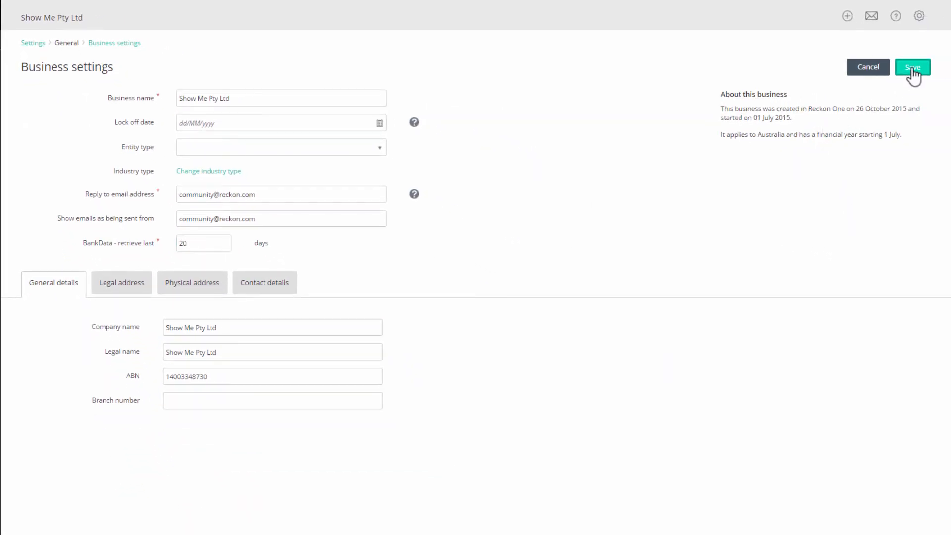
{"action": "left_click", "coordinate": [912, 66]}
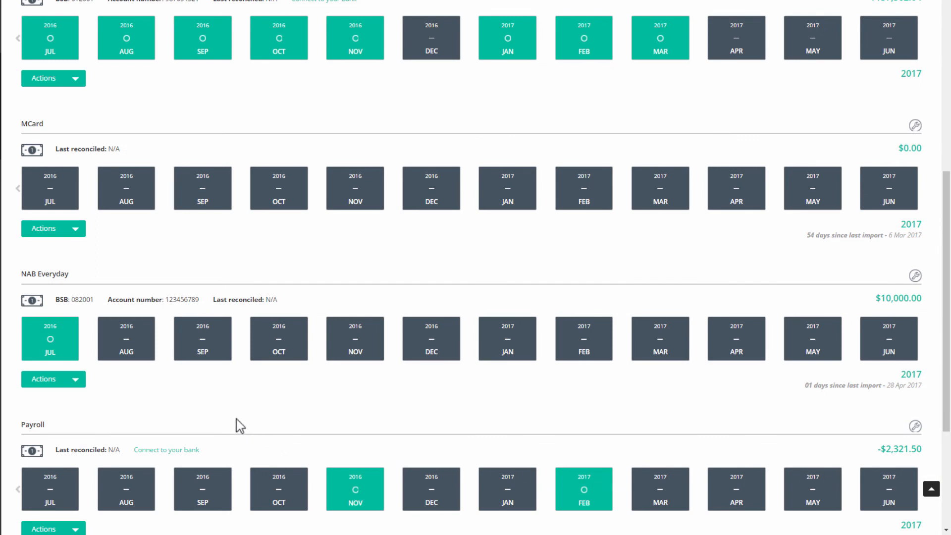
View NAB Everyday's new transactions via its Actions menu, then return to the dashboard
{"action": "left_click", "coordinate": [53, 378]}
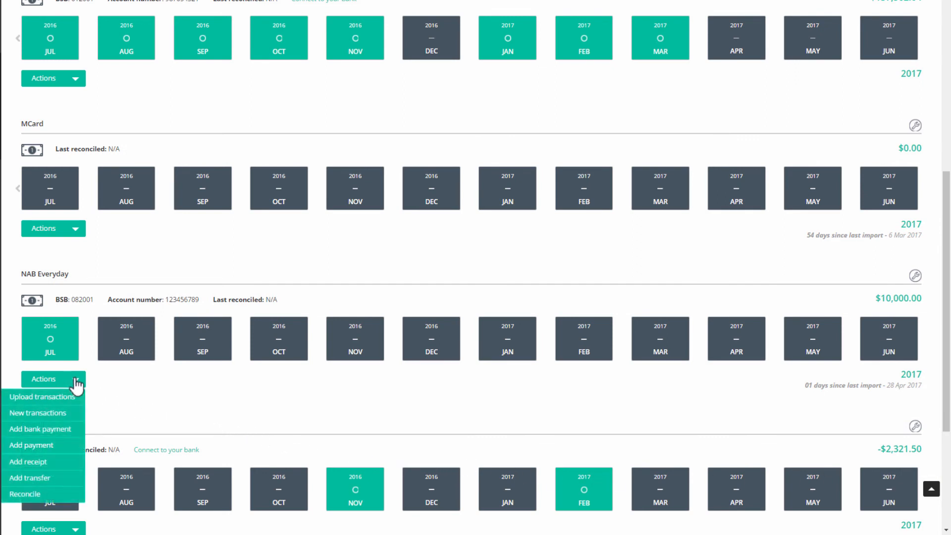
{"action": "mouse_move", "coordinate": [37, 412]}
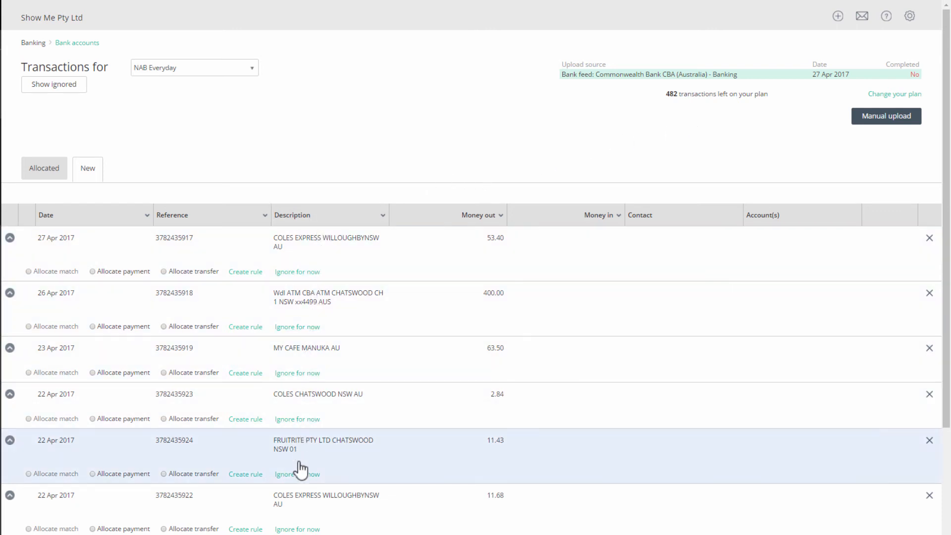
{"action": "left_click", "coordinate": [35, 55]}
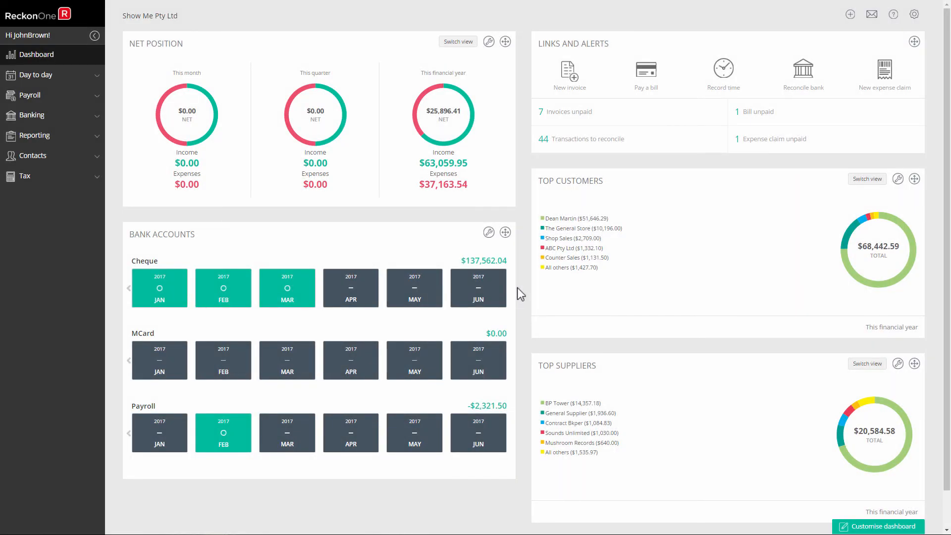